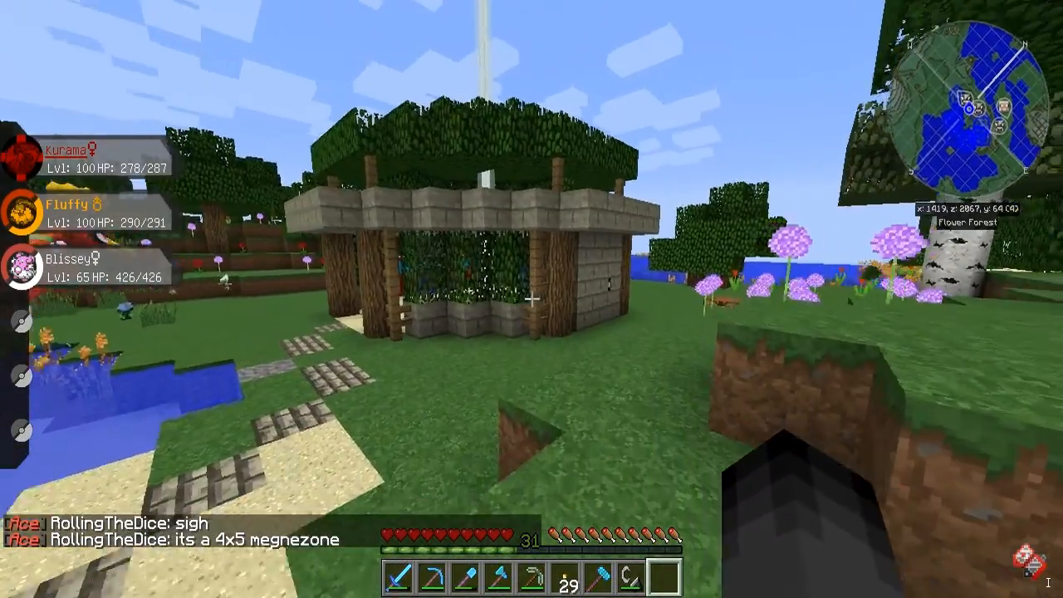
mouse_move(532, 299)
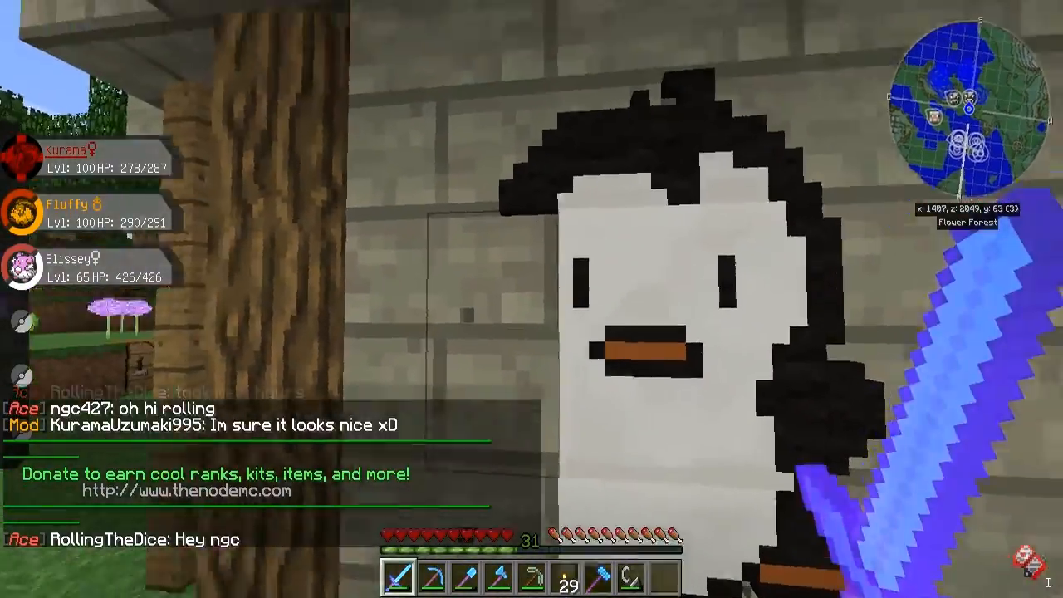
mouse_move(532, 299)
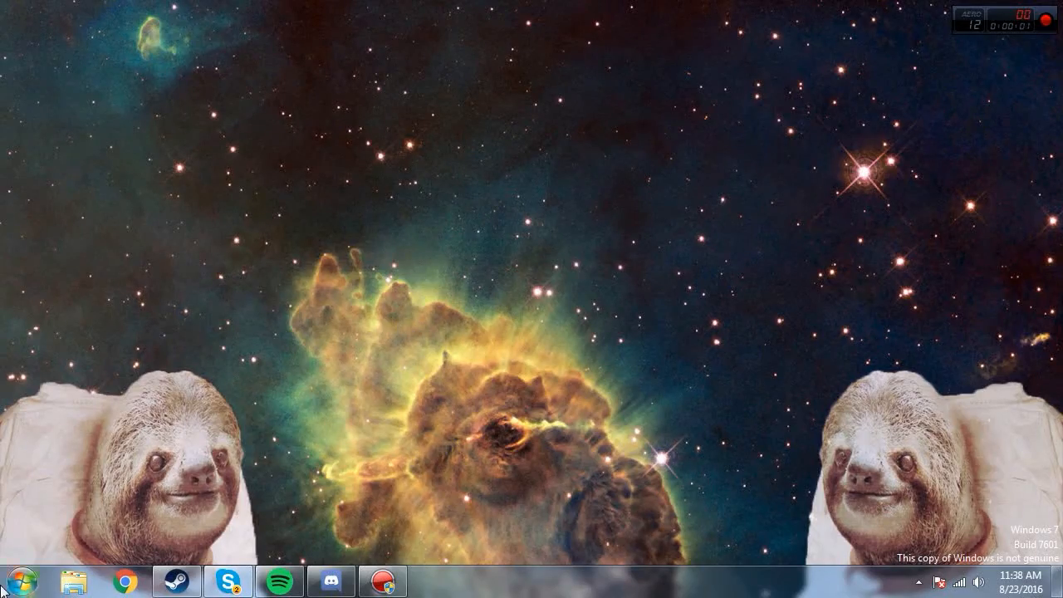
Step: Run a Start Menu search for %appdata% to open a file browser window
click(16, 580)
text(%)
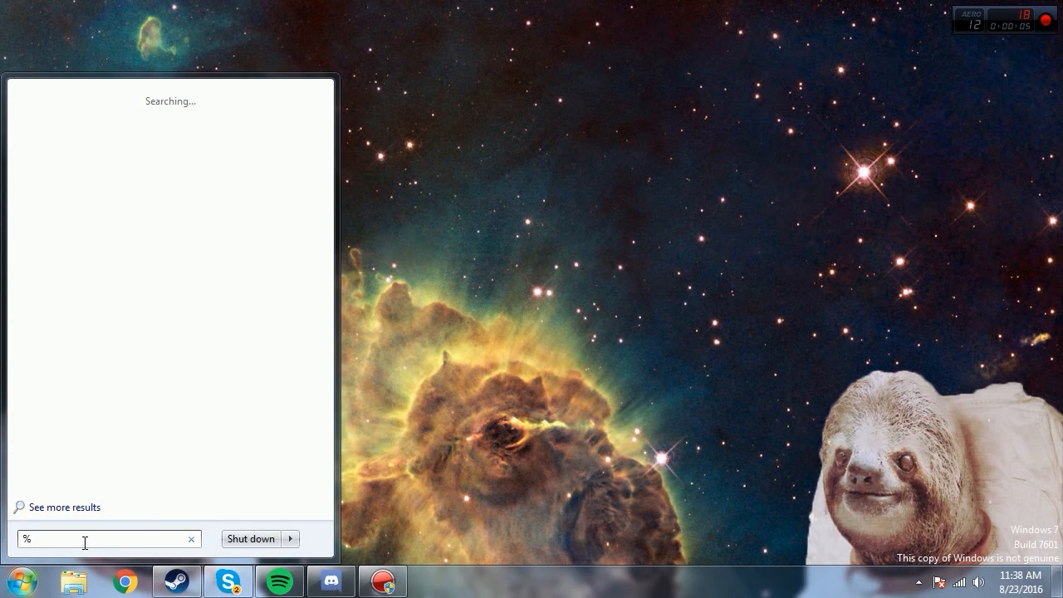
text(appdata%)
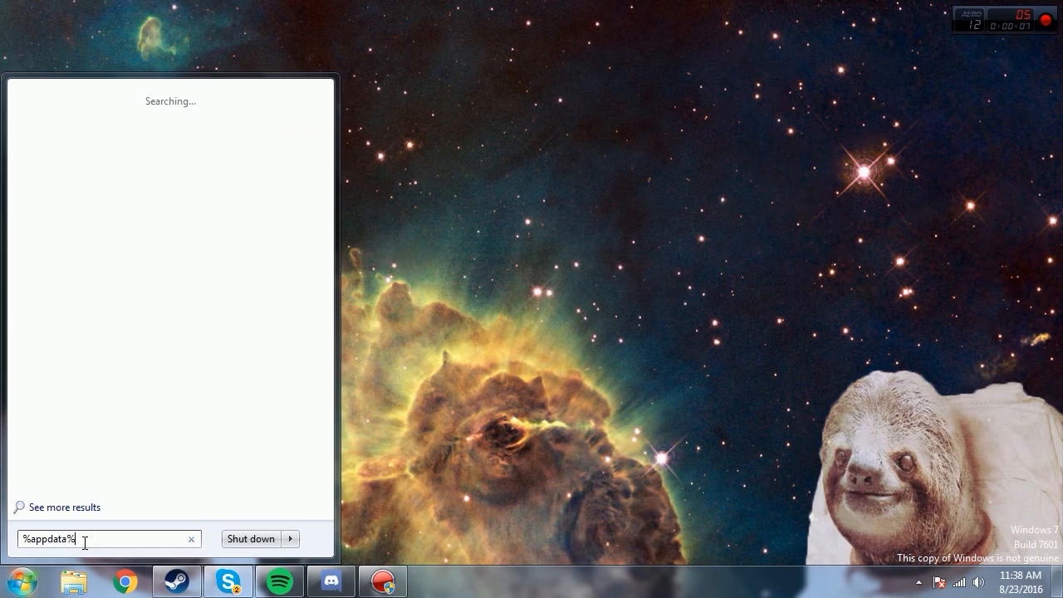
key(enter)
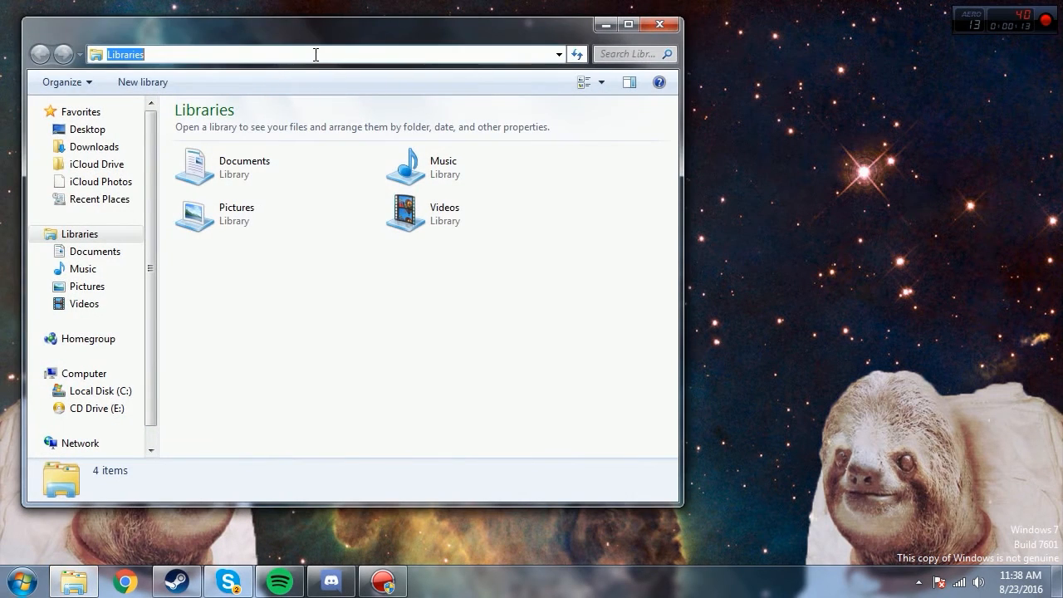
Step: Go to %appdata%, then .technic > modpacks > captainsparklez-survival-pack > config
text(%)
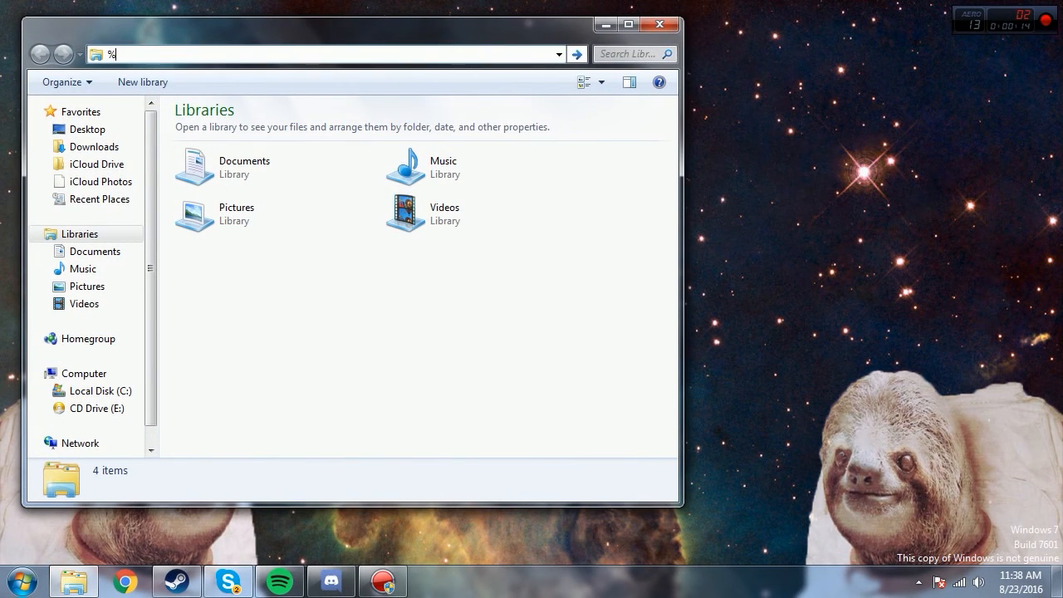
text(appdata%)
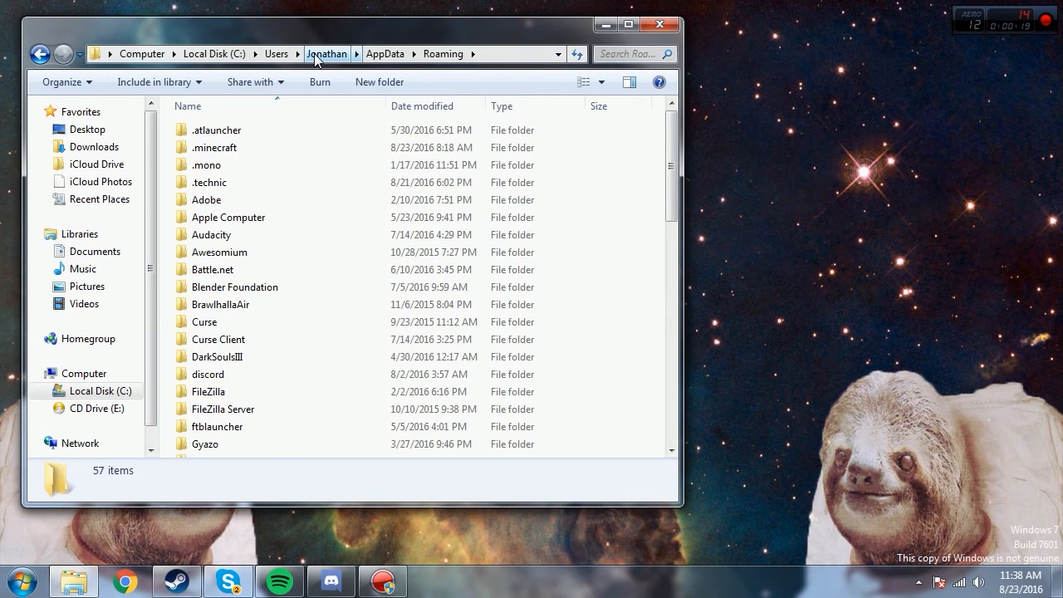
double_click(208, 182)
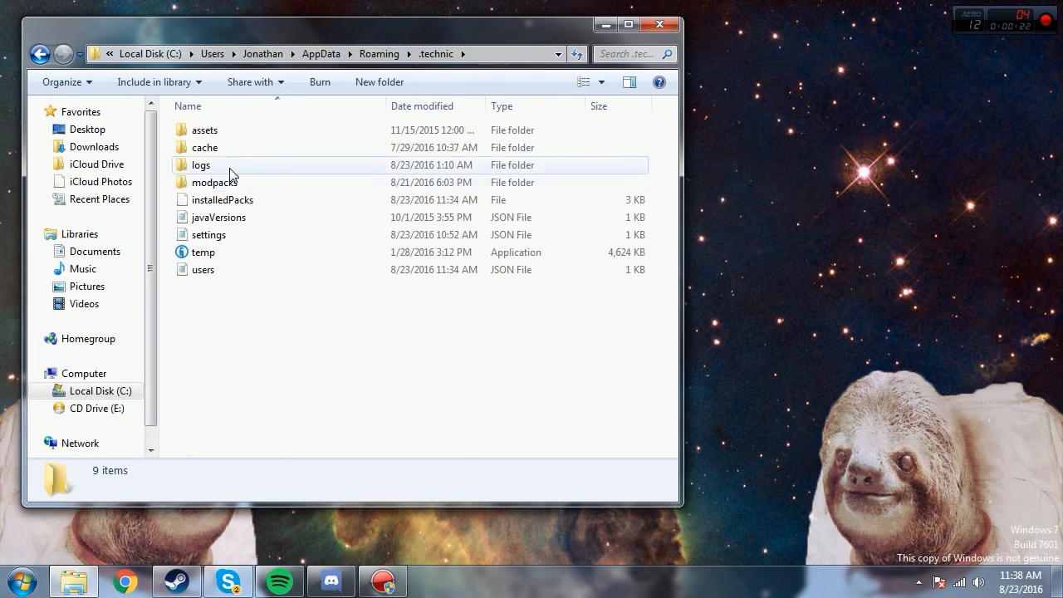
double_click(214, 182)
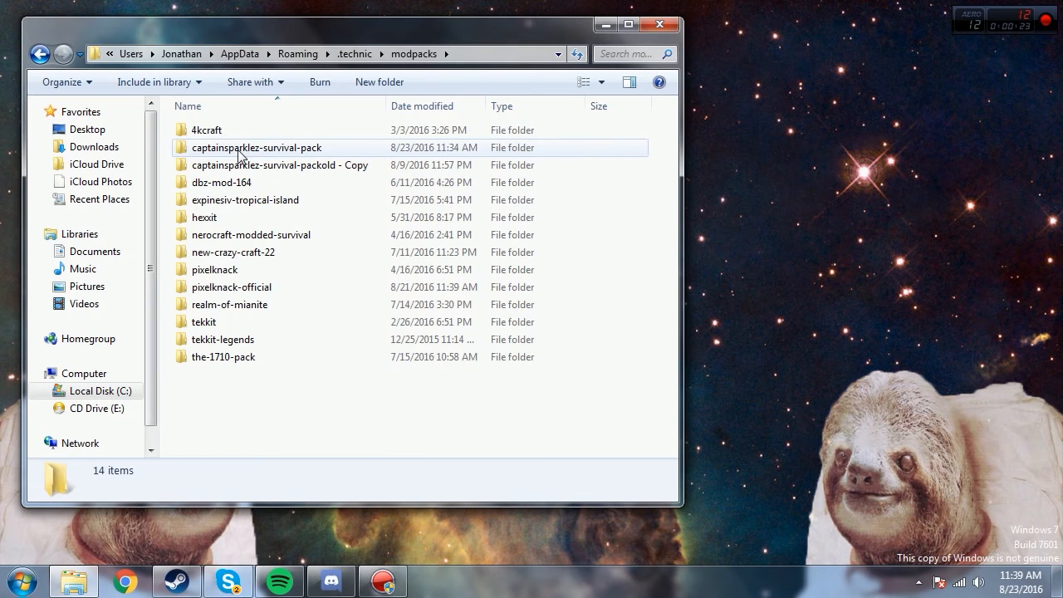
double_click(256, 147)
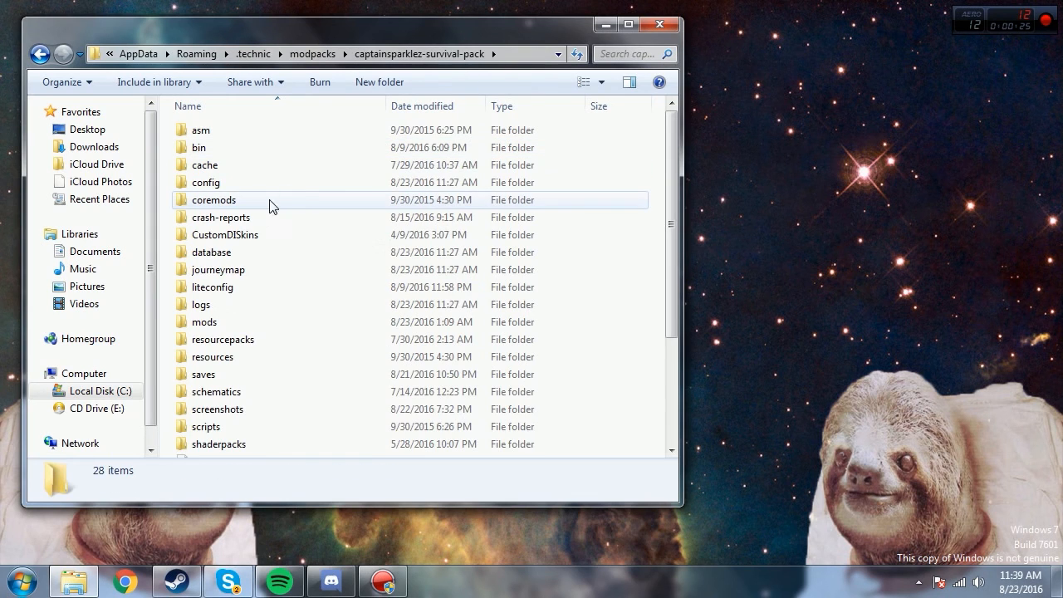
double_click(206, 182)
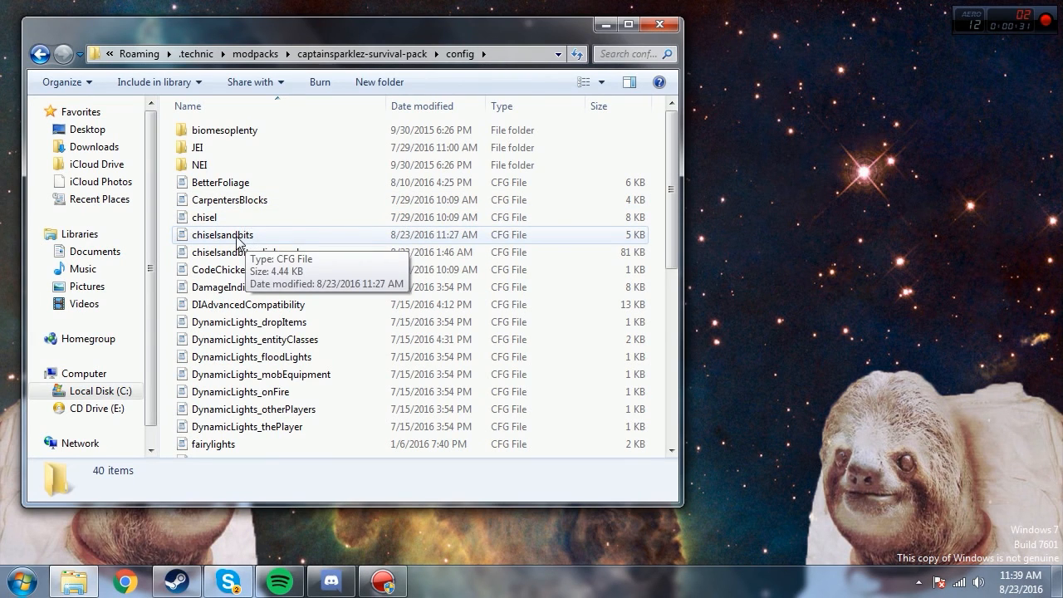
Step: Open chiselsandbits.cfg in WordPad via Open with
click(222, 234)
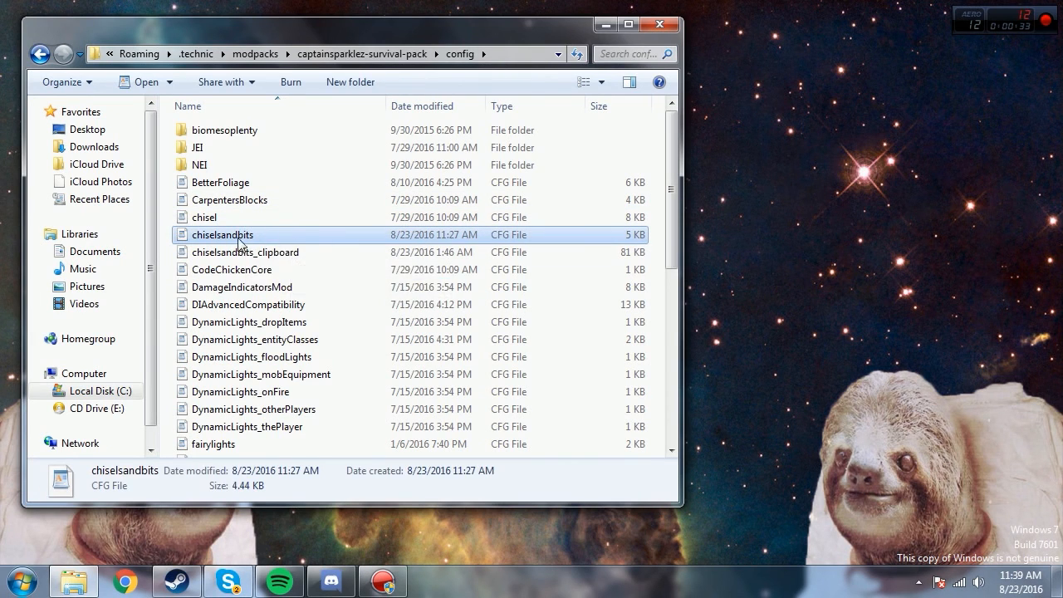
mouse_move(312, 240)
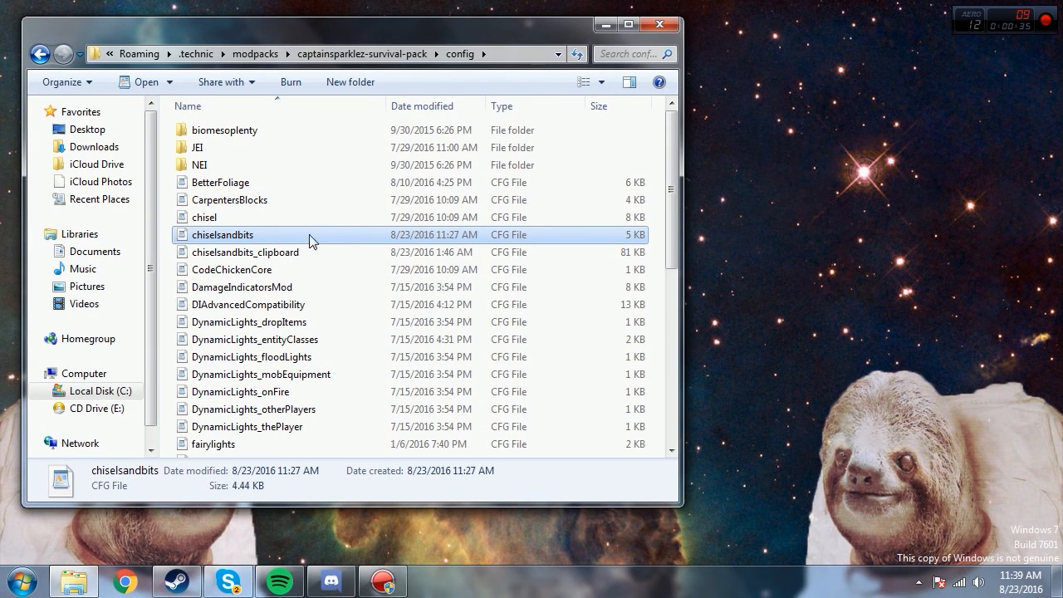
right_click(222, 234)
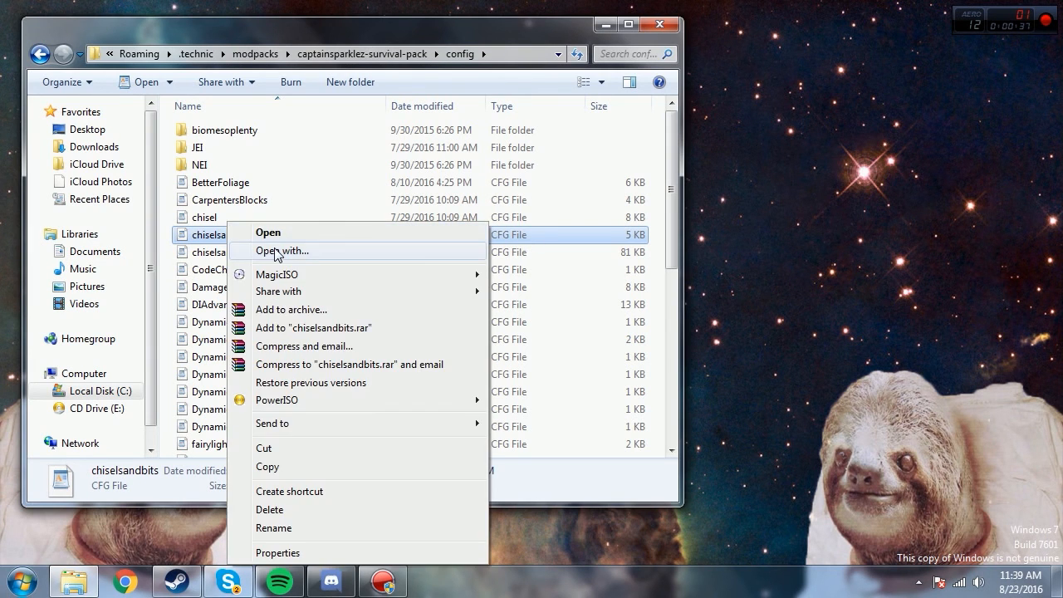
click(280, 251)
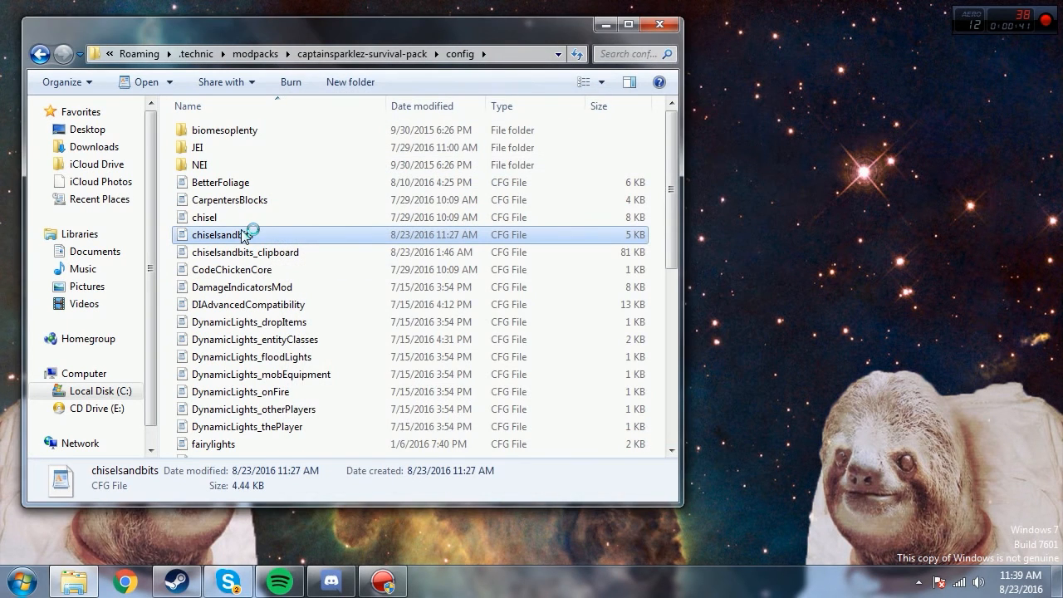
double_click(217, 234)
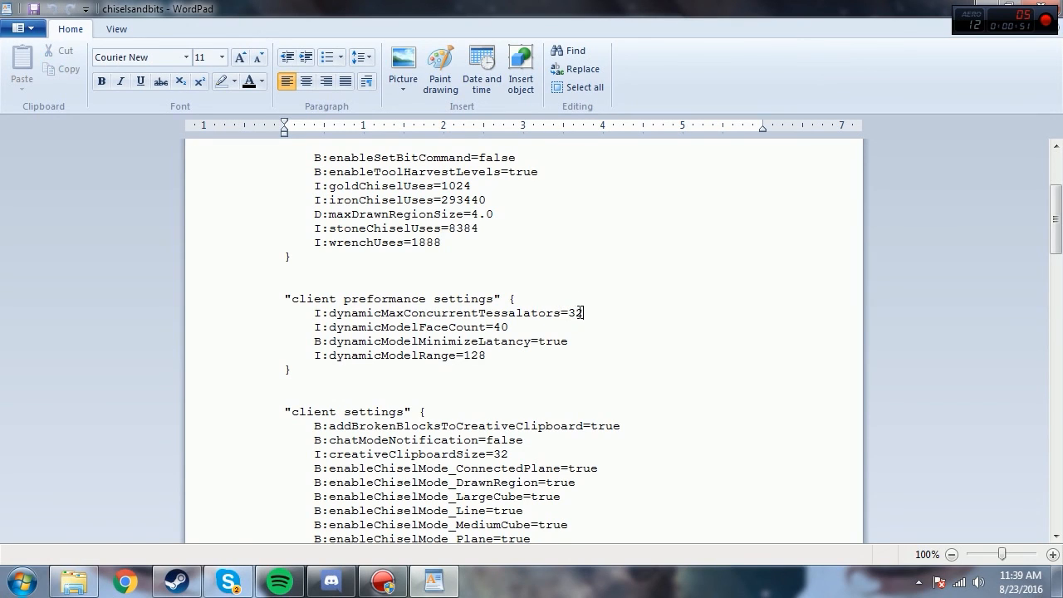
Step: Replace dynamicMaxConcurrentTessalators 32 and dynamicModelFaceCount 40 with 9001
double_click(574, 313)
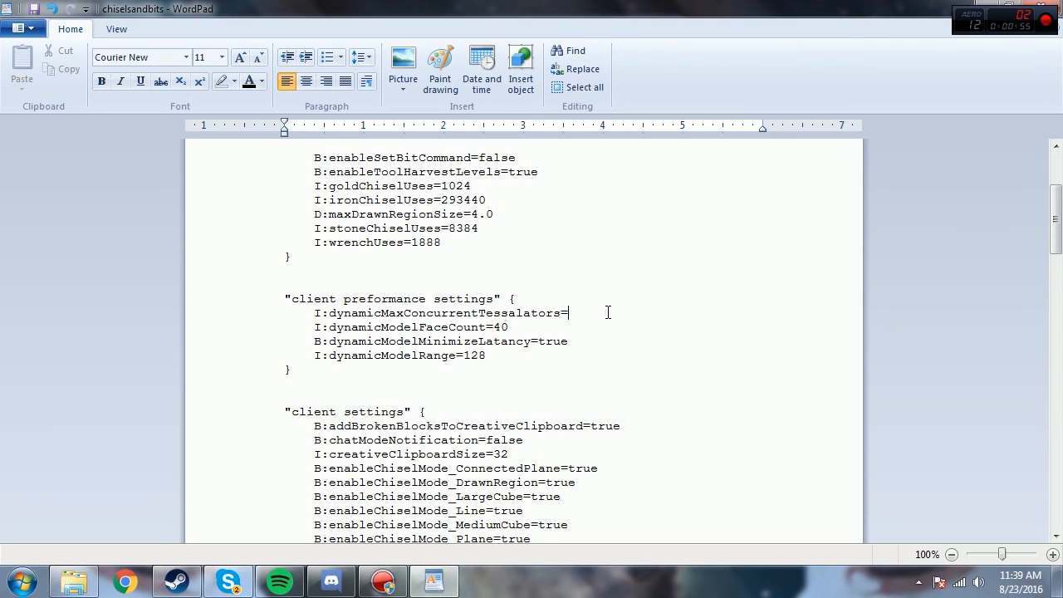
text(9001)
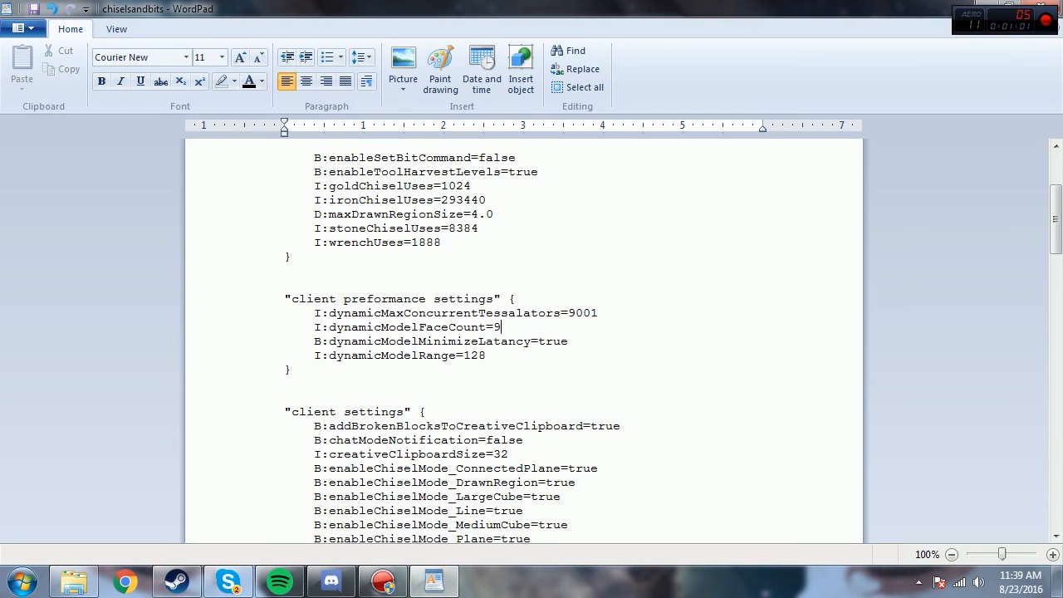
text(001)
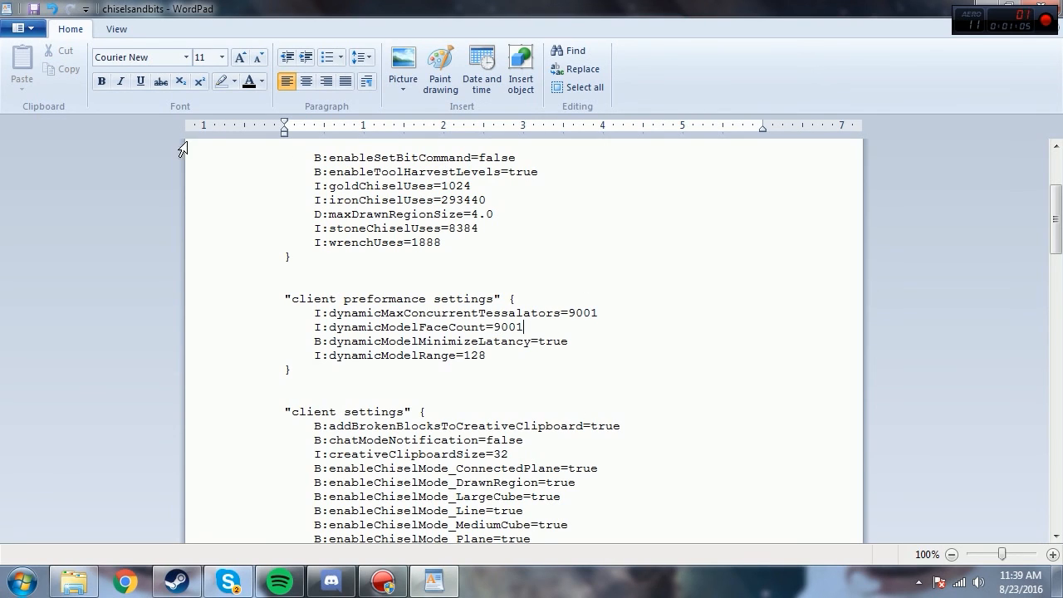
click(23, 29)
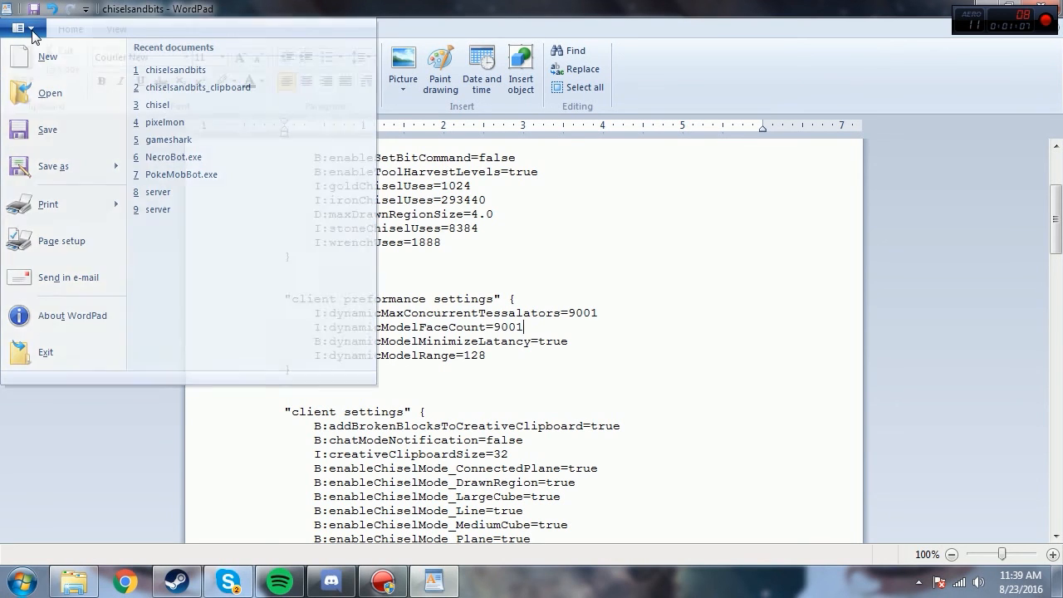
Step: Save the edited chiselsandbits config from the WordPad menu
click(32, 31)
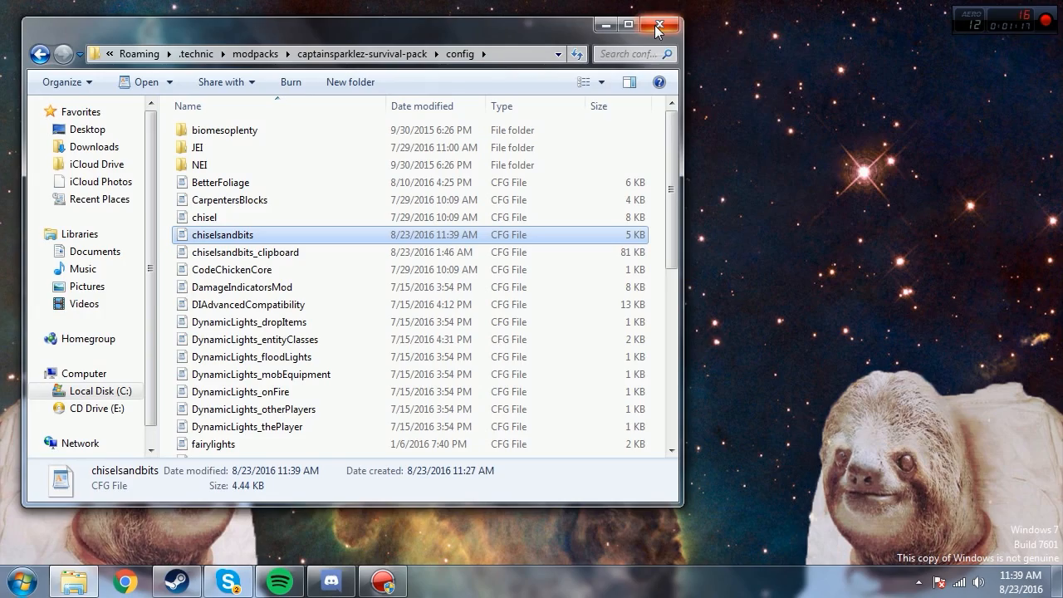
Step: Close the config folder window to return to Minecraft
click(658, 24)
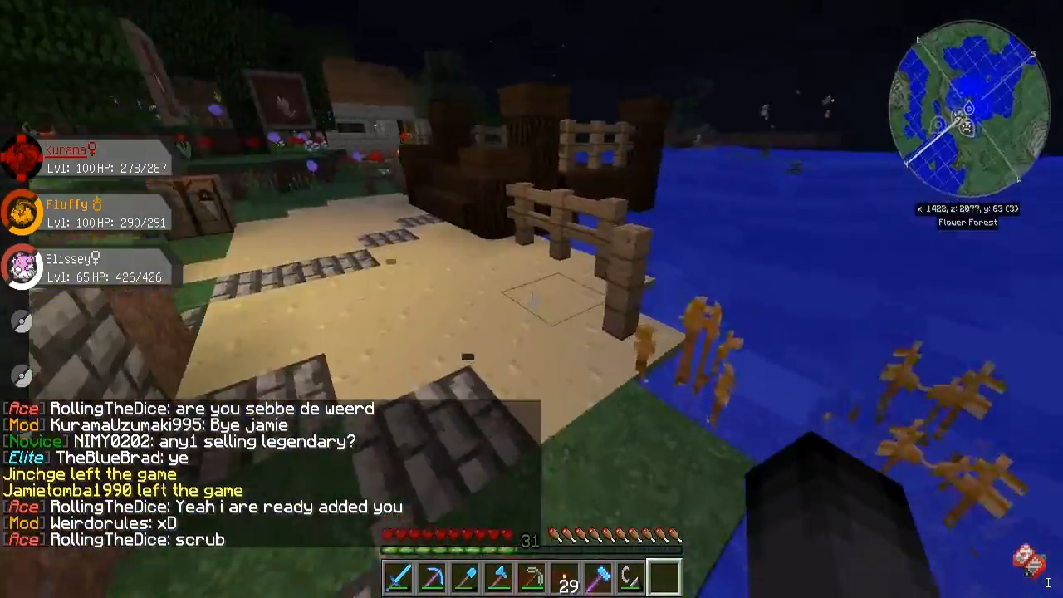
mouse_move(531, 299)
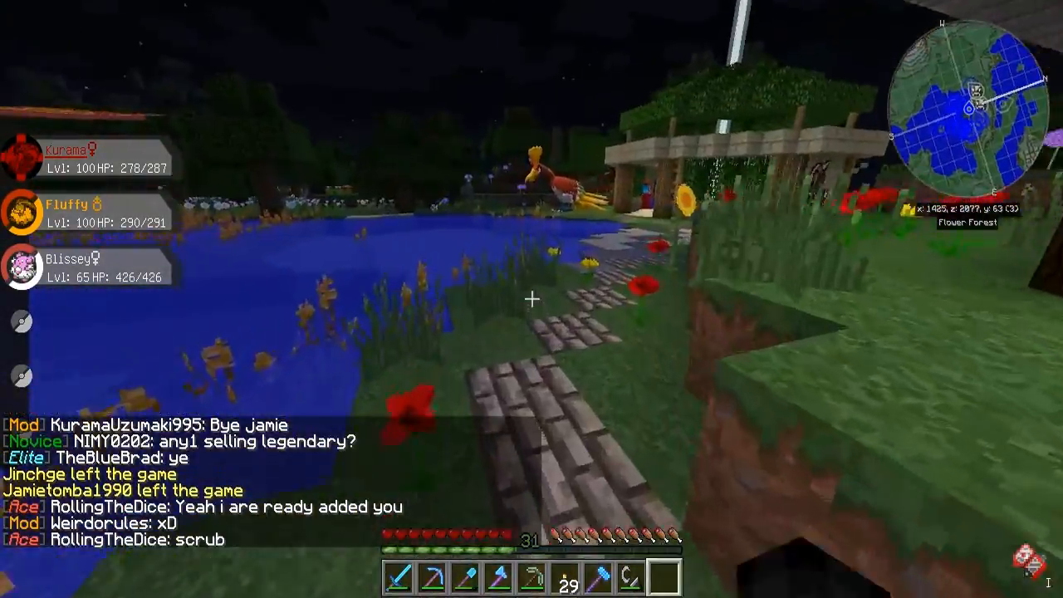